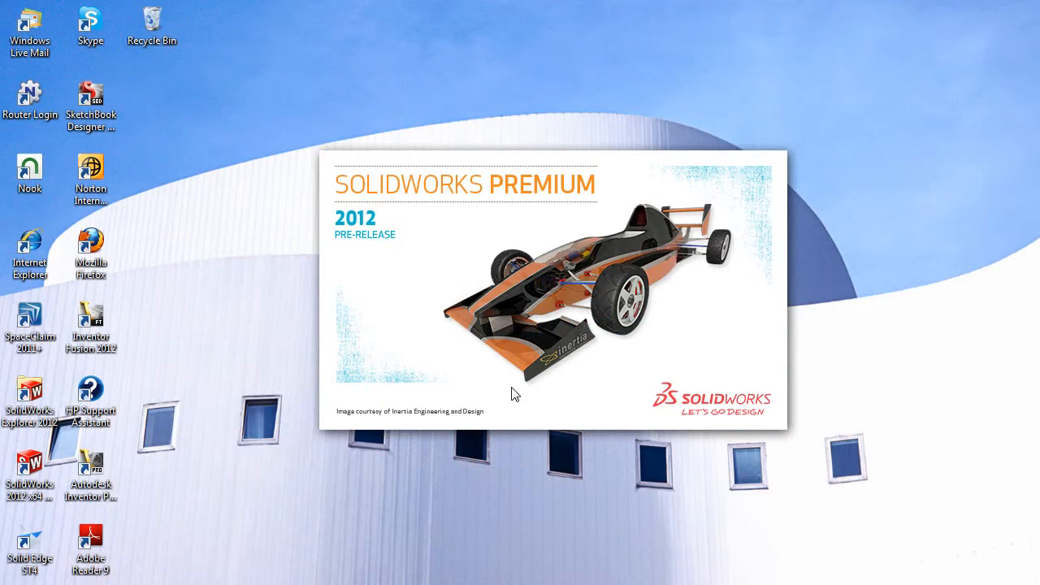
pyautogui.moveTo(406, 273)
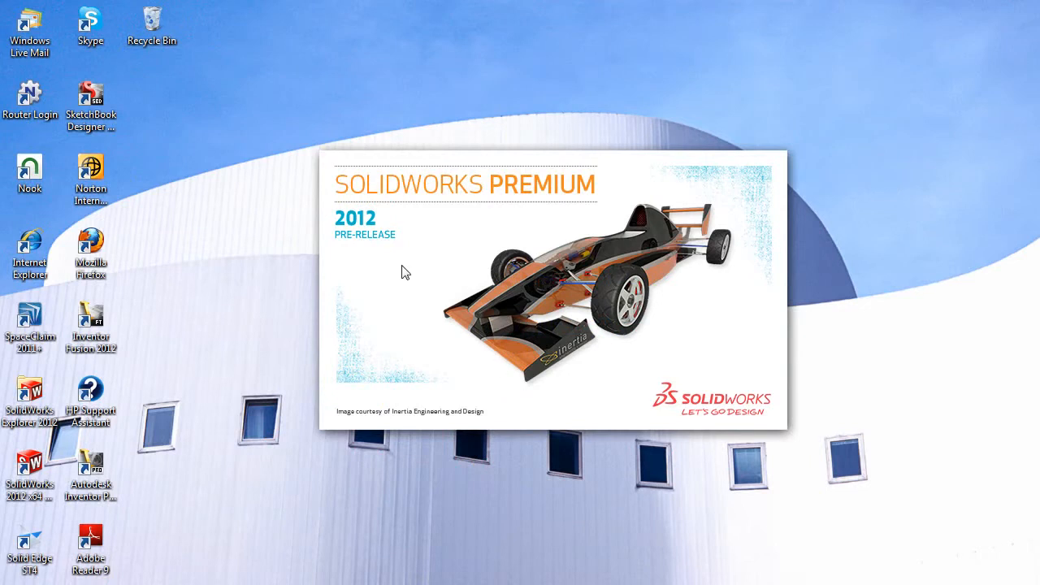
pyautogui.moveTo(384, 256)
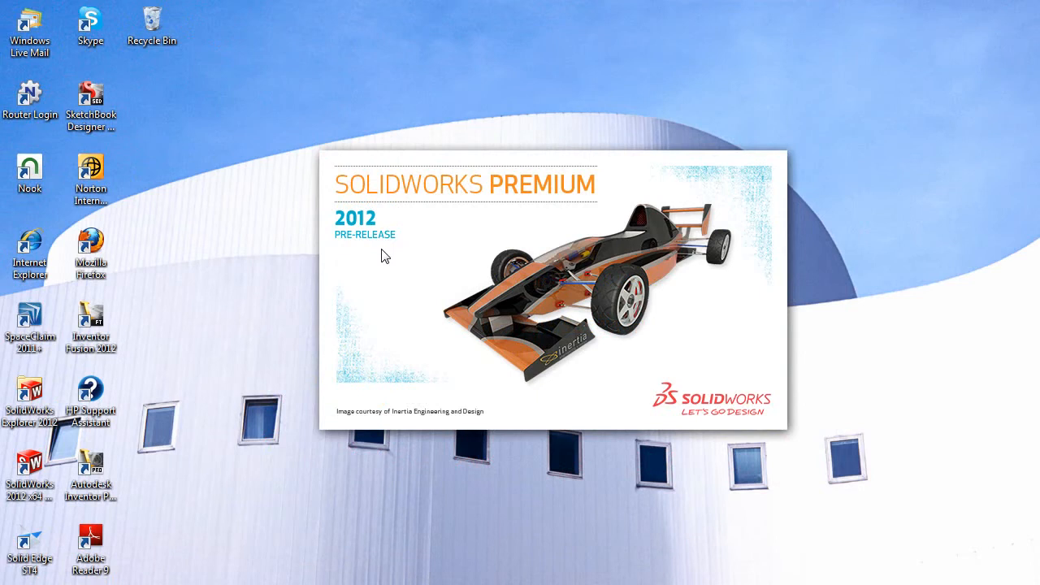
# Step: Reach the SolidWorks Costing Overview example via Help > What's New > What's New Examples
pyautogui.click(397, 25)
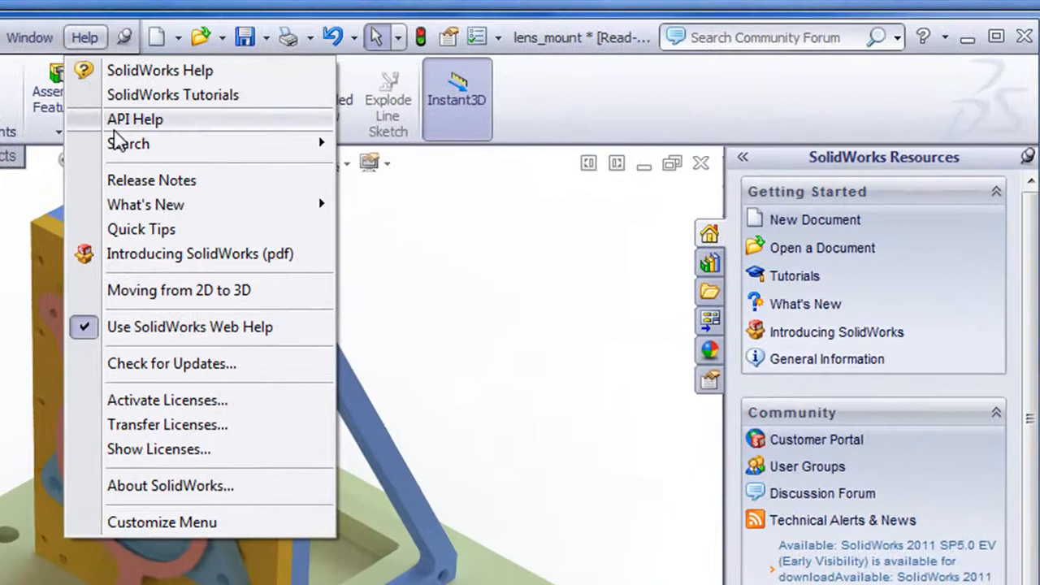
pyautogui.moveTo(147, 205)
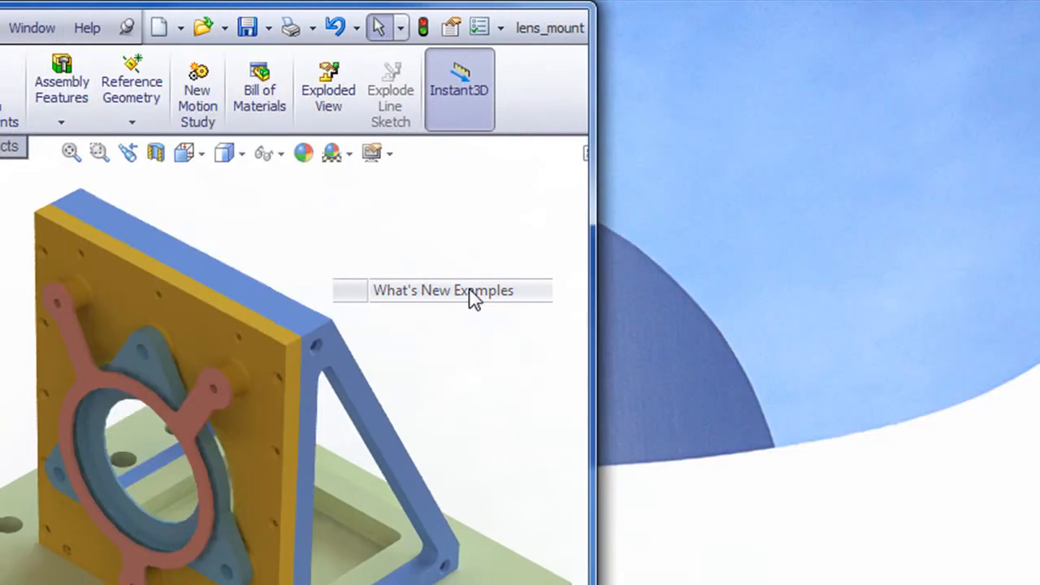
pyautogui.click(442, 289)
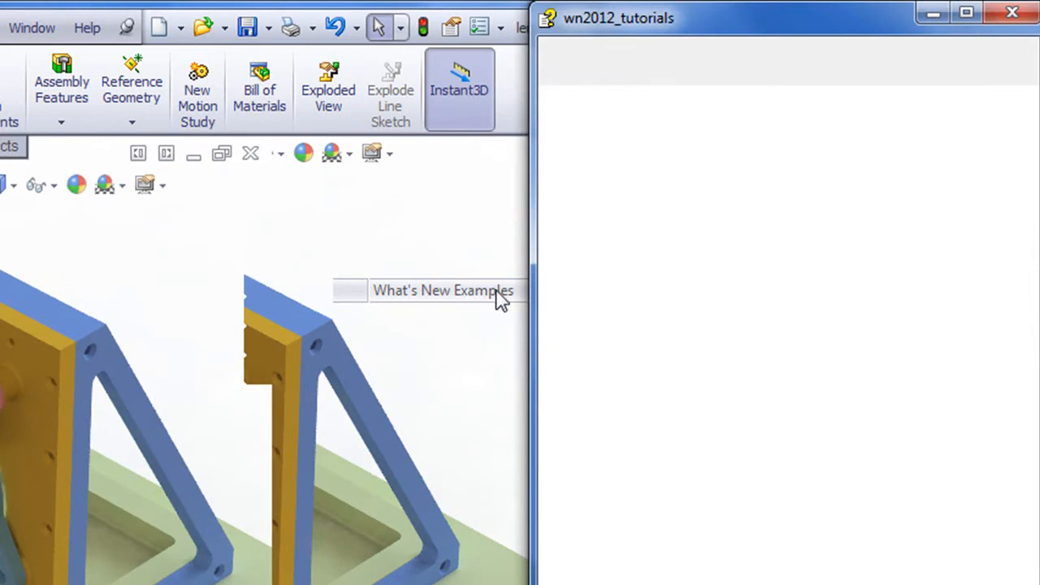
pyautogui.click(442, 290)
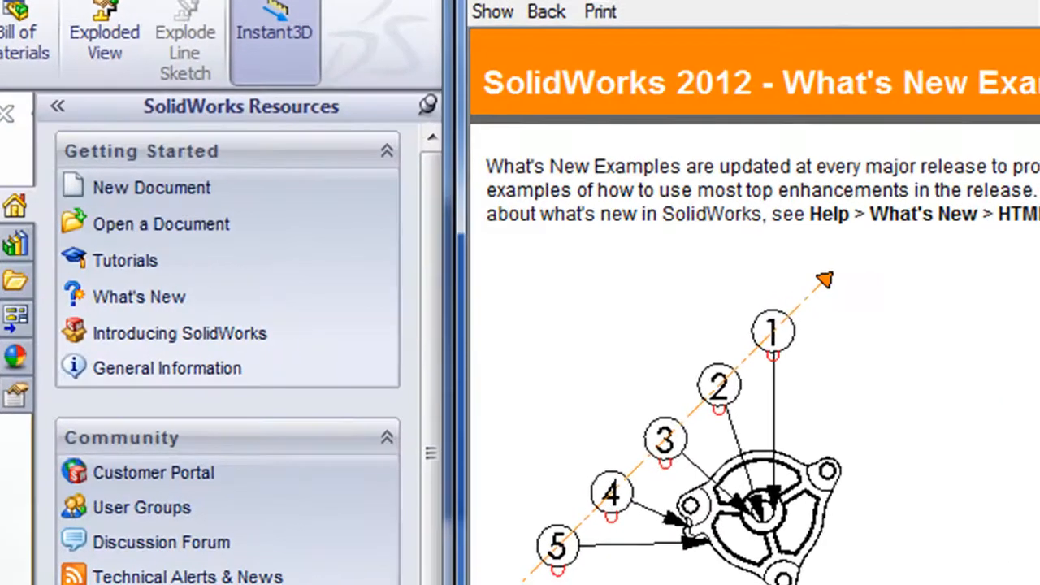
pyautogui.scroll(-3)
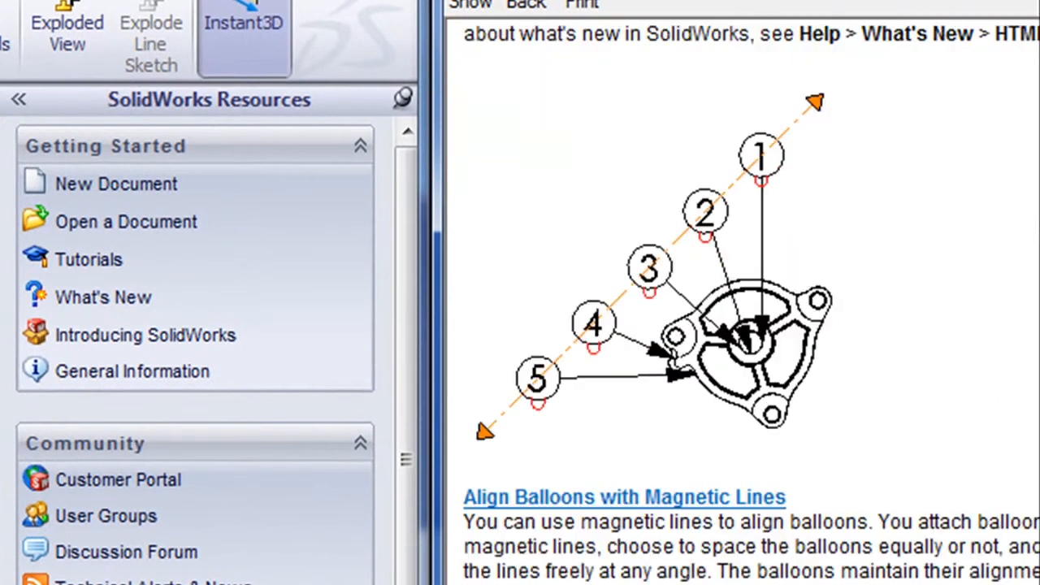
pyautogui.scroll(-3)
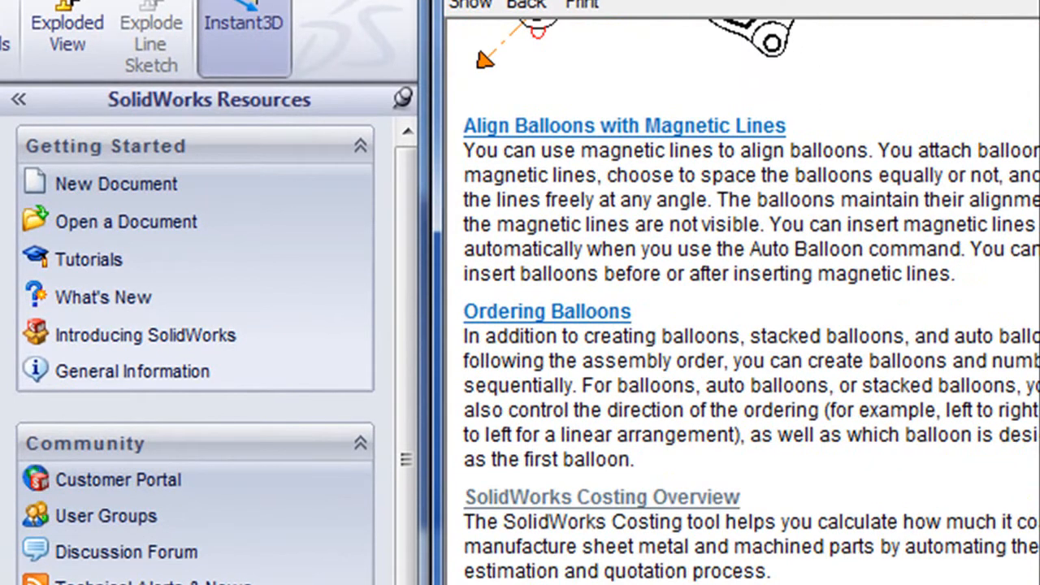
pyautogui.click(601, 497)
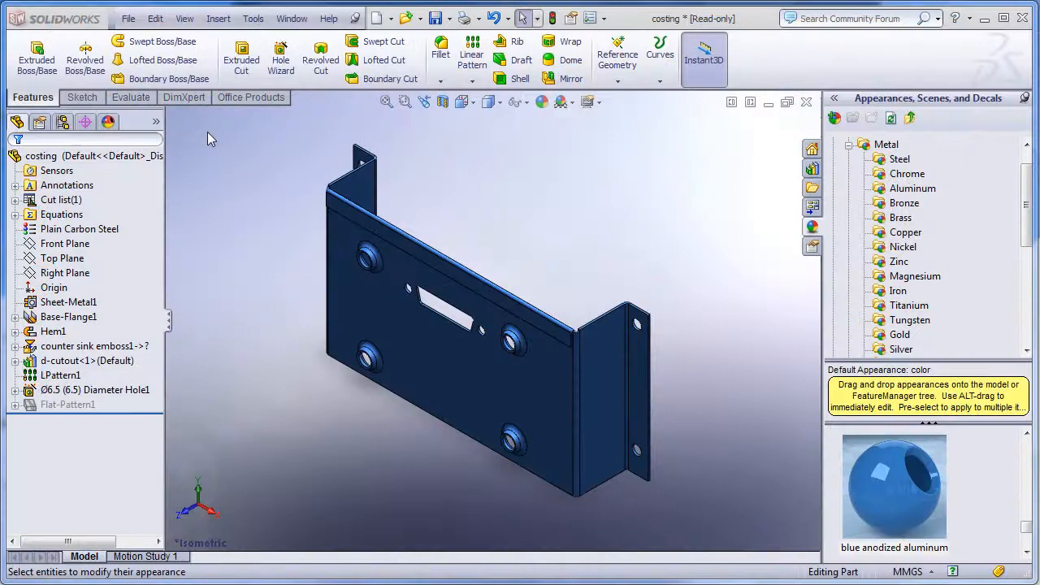
# Step: Show the SolidWorks Costing options under Tools for the bent bracket part
pyautogui.click(253, 18)
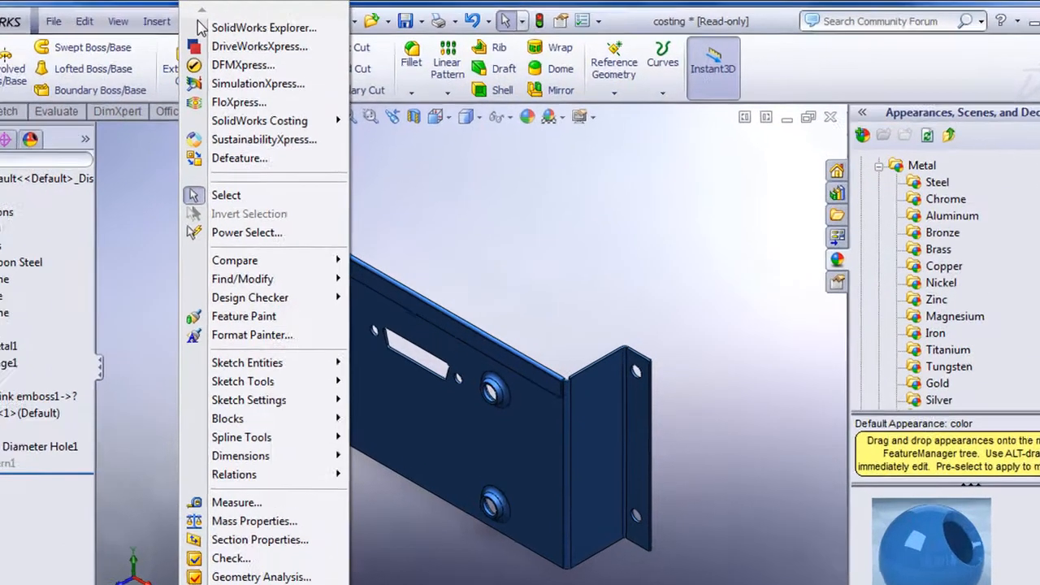
pyautogui.click(260, 121)
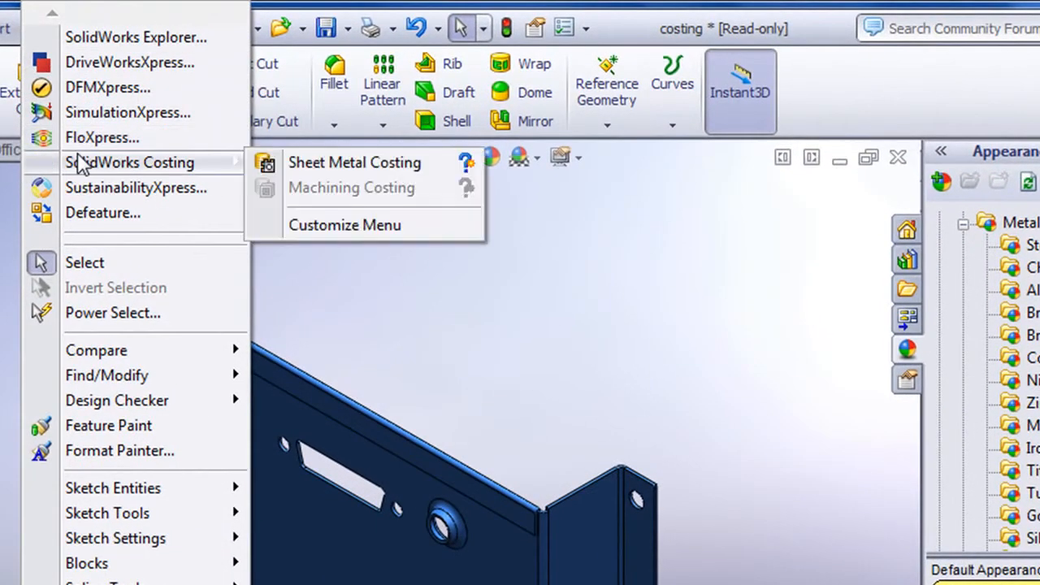
pyautogui.moveTo(354, 162)
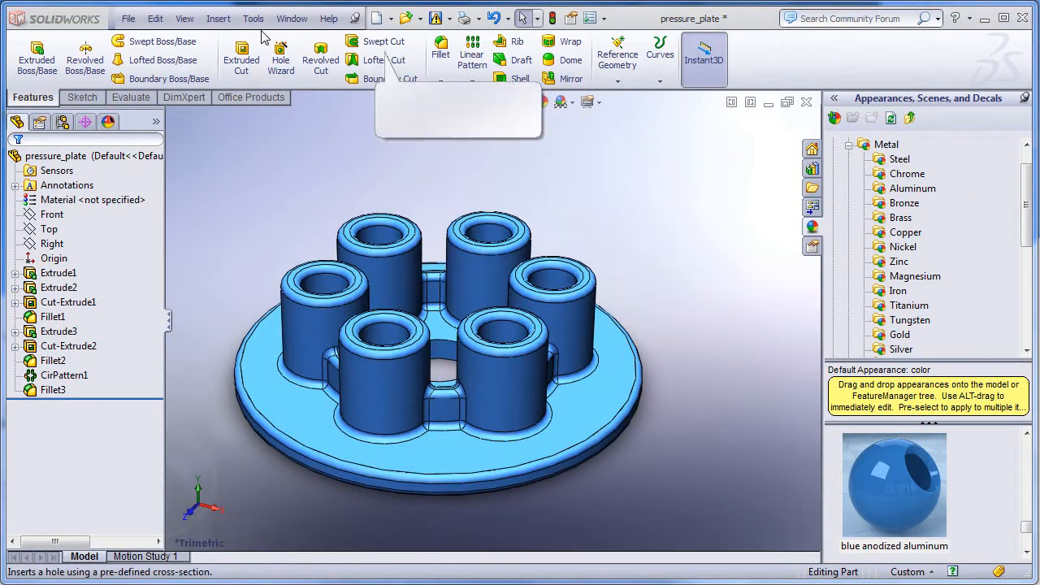
# Step: Run Machining Costing on pressure_plate, estimating 21.95 USD per part from 6061 Alloy stock
pyautogui.click(254, 18)
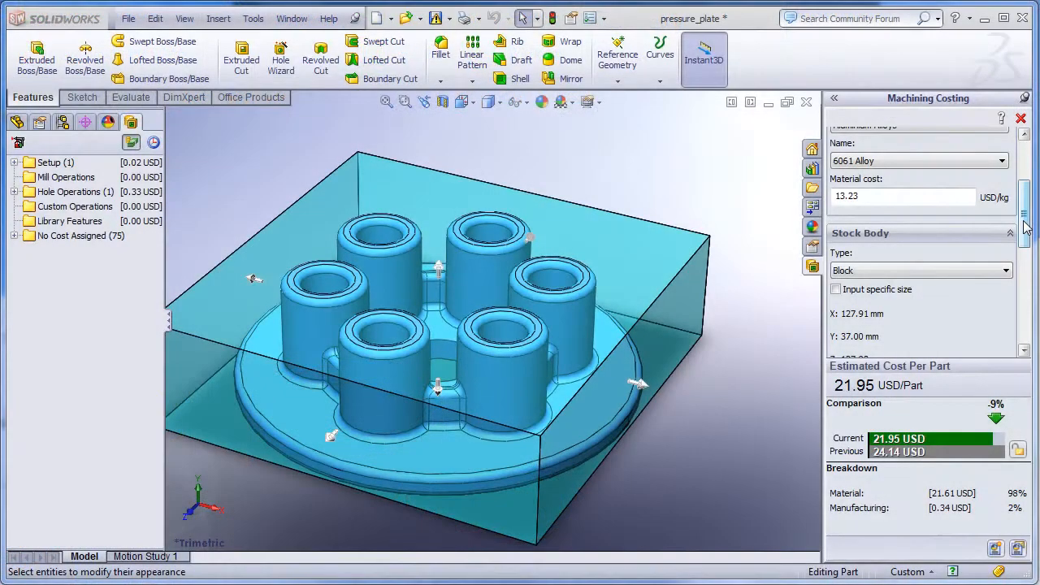
pyautogui.scroll(3)
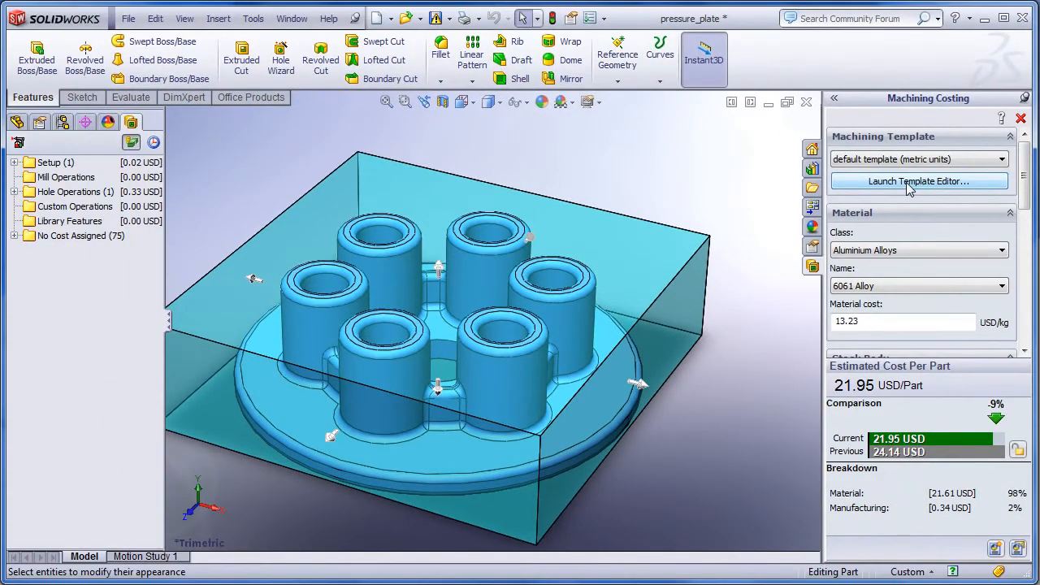
# Step: Review the default costing template's stock material table and setup costs in the Template Editor
pyautogui.click(920, 182)
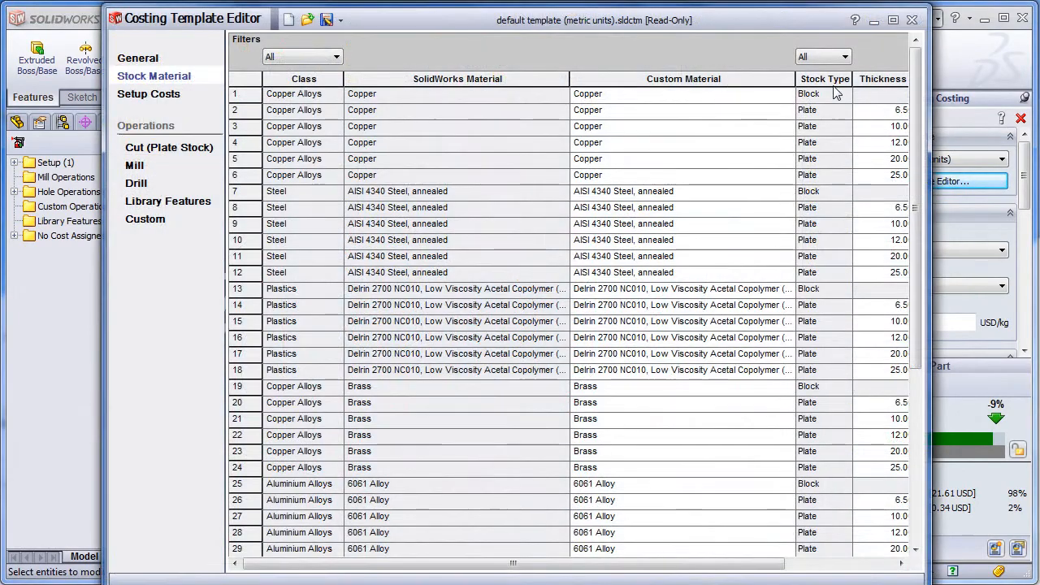
pyautogui.click(150, 92)
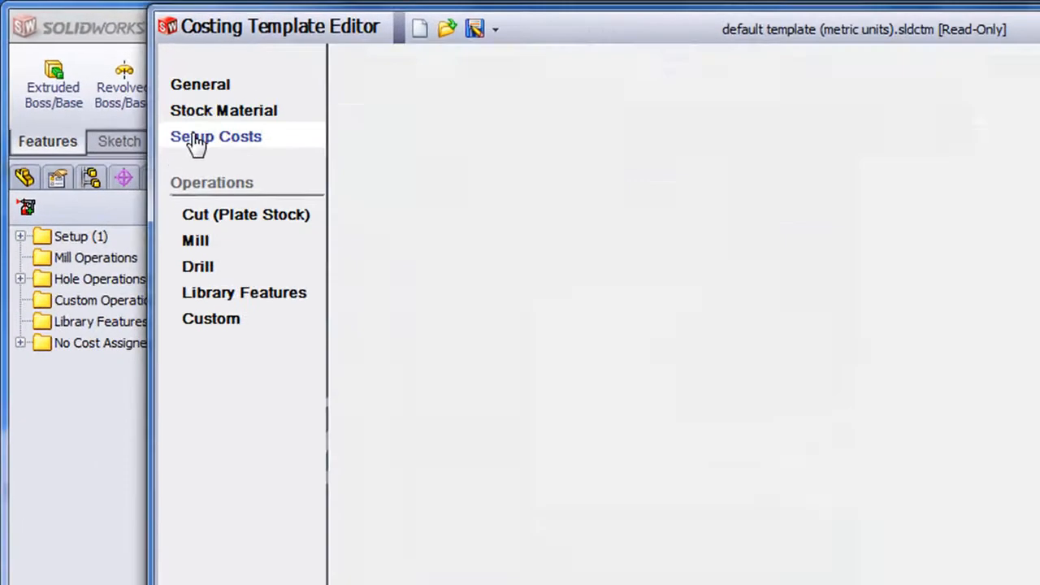
pyautogui.click(216, 137)
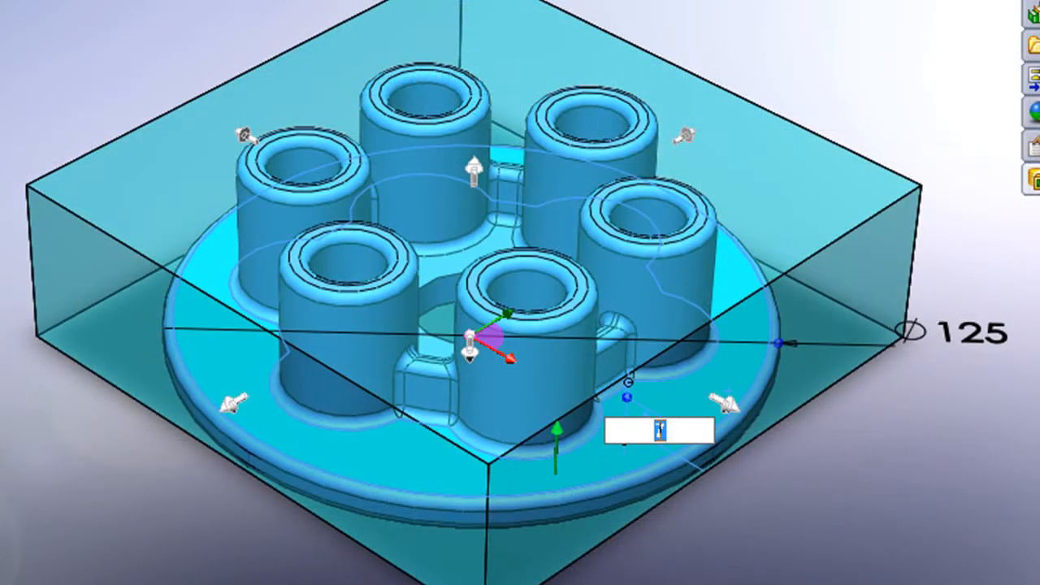
# Step: Enter a stock body offset of 5 around the pressure plate block
pyautogui.write('5')
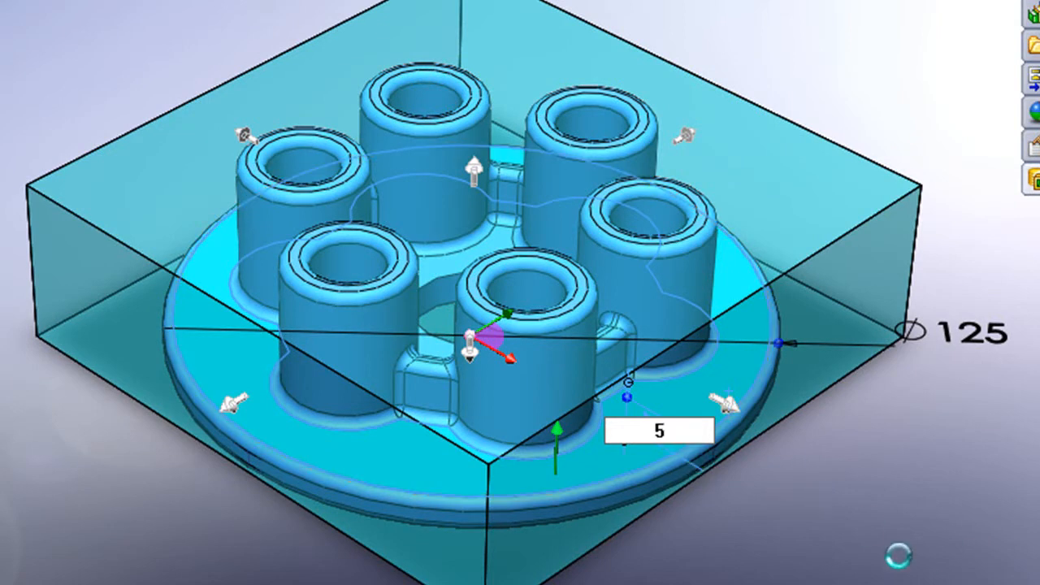
pyautogui.moveTo(907, 566)
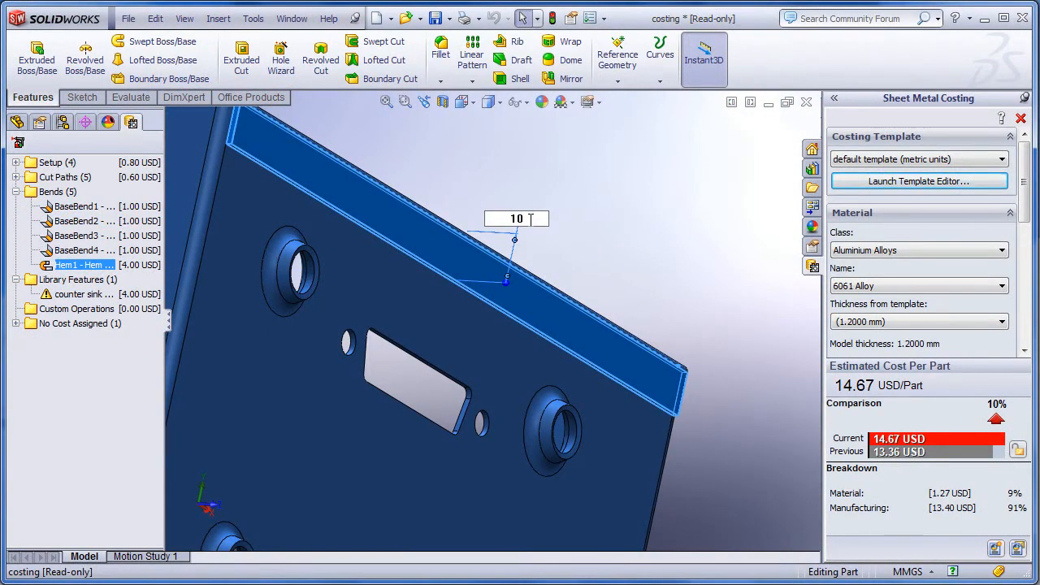
# Step: Set the Hem1 costing value on the sheet metal bracket to 12
pyautogui.write('12')
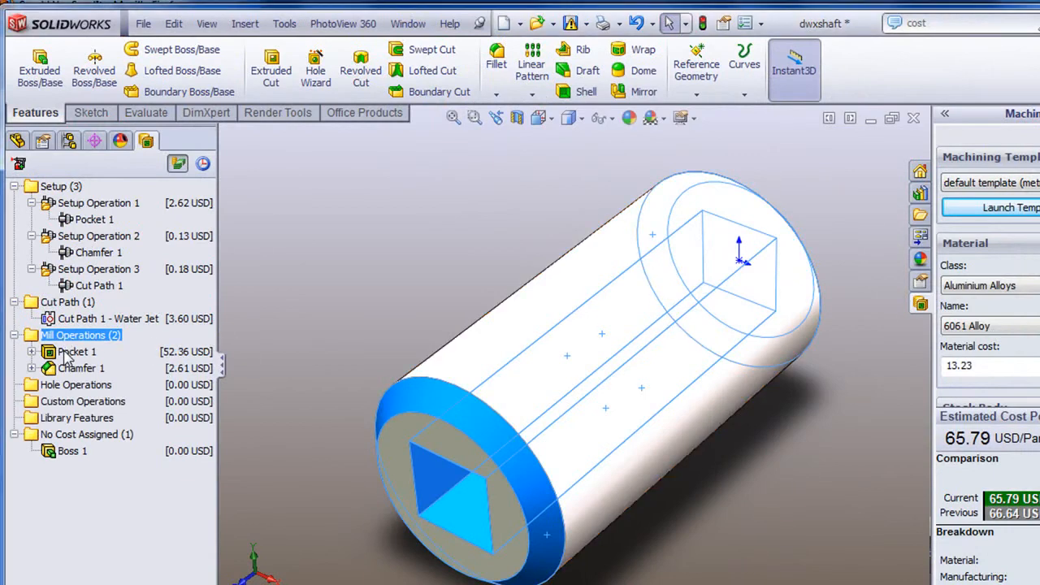
# Step: Expand Mill Operations on dwxshaft to inspect the Pocket 1 and Chamfer 1 costs
pyautogui.click(78, 351)
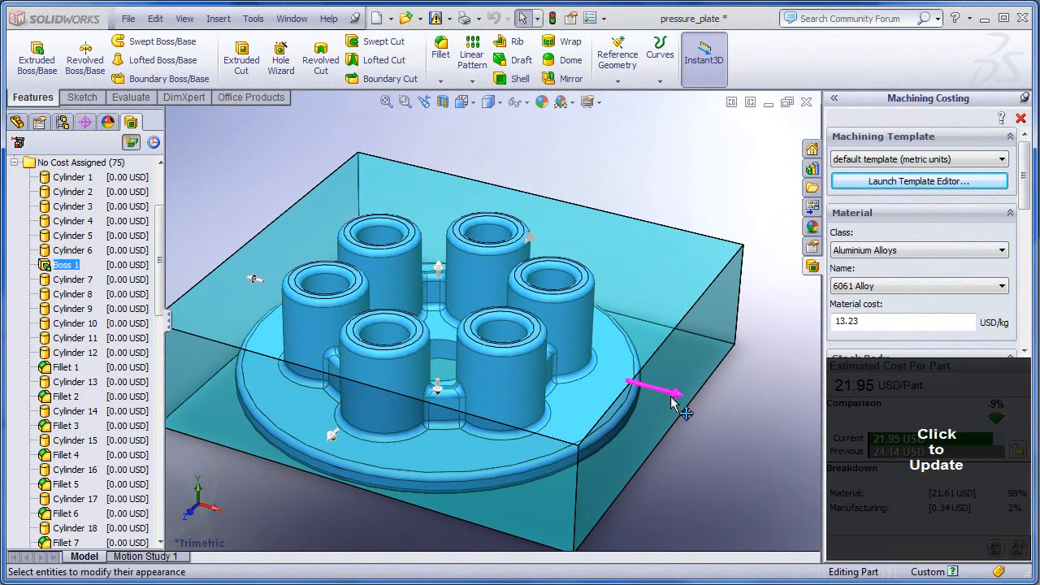
# Step: Assign a cost to an unassigned feature and generate the filterholder cost report at 3.12 USD per part
pyautogui.click(936, 448)
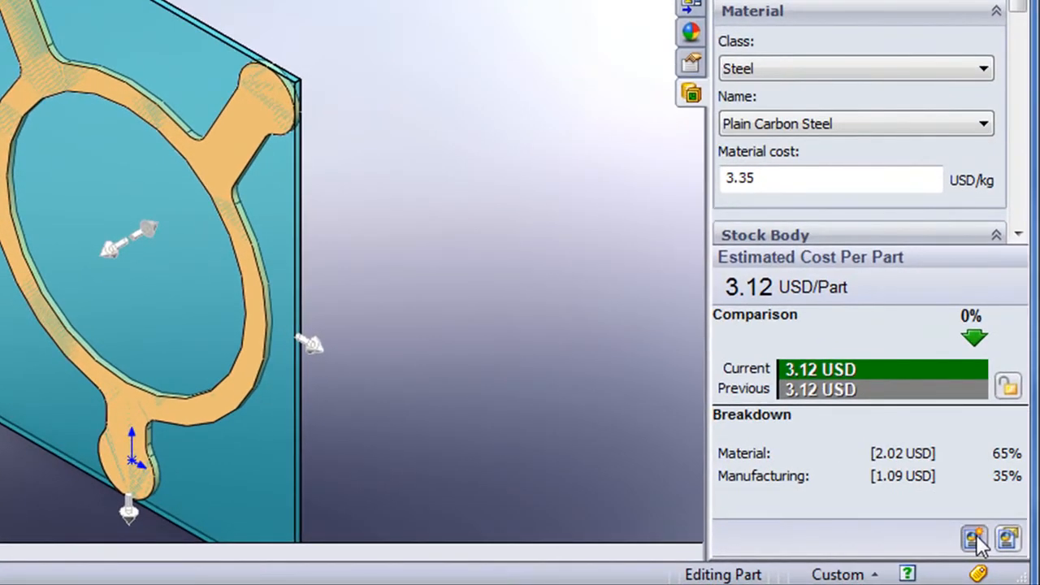
pyautogui.click(975, 540)
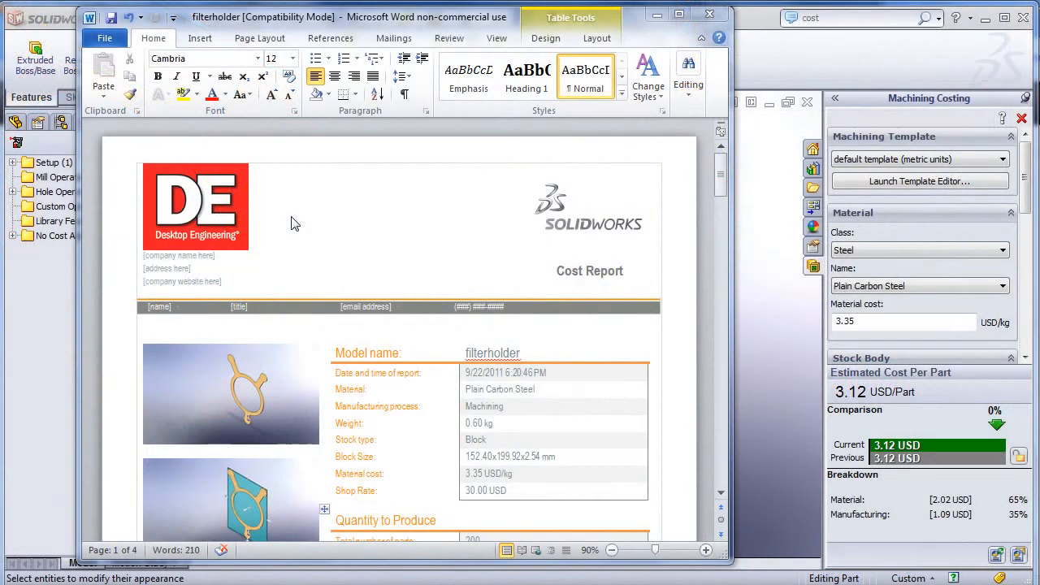
# Step: Scroll the Word report to the estimated cost and breakdown: 2.02 material, 1.09 manufacturing, quantity 200
pyautogui.scroll(3)
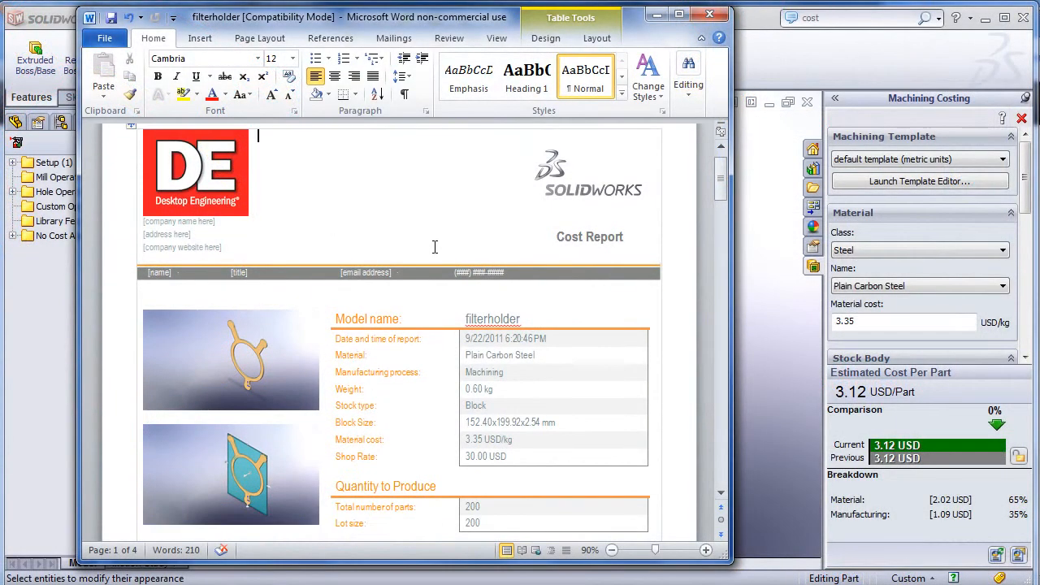
pyautogui.scroll(-3)
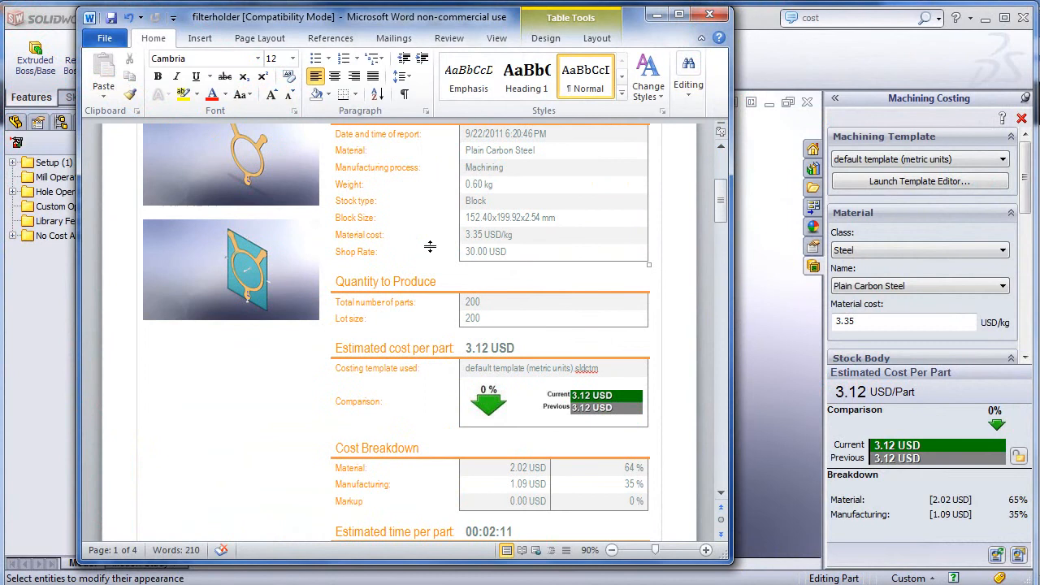
pyautogui.scroll(-3)
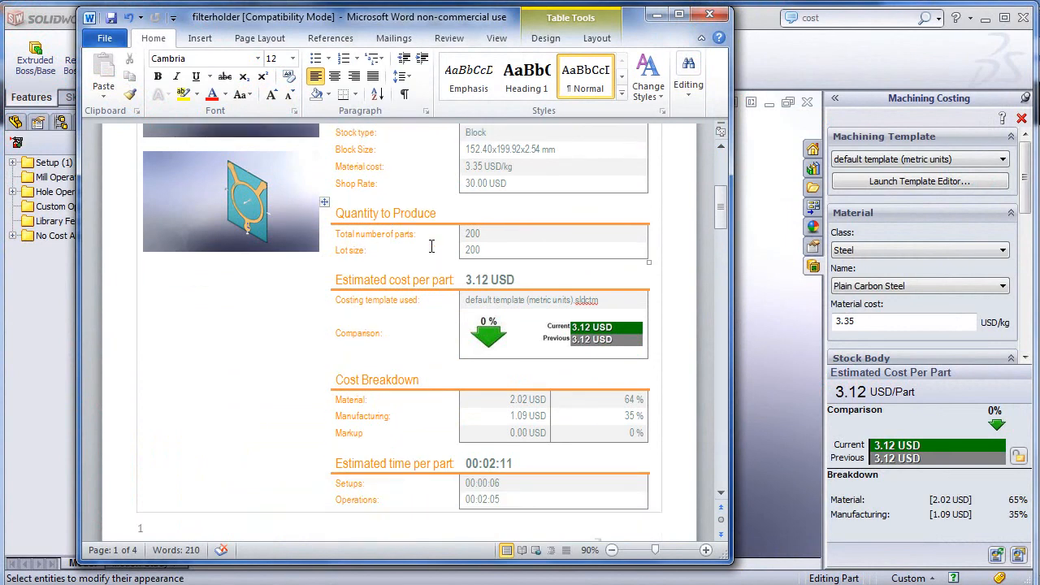